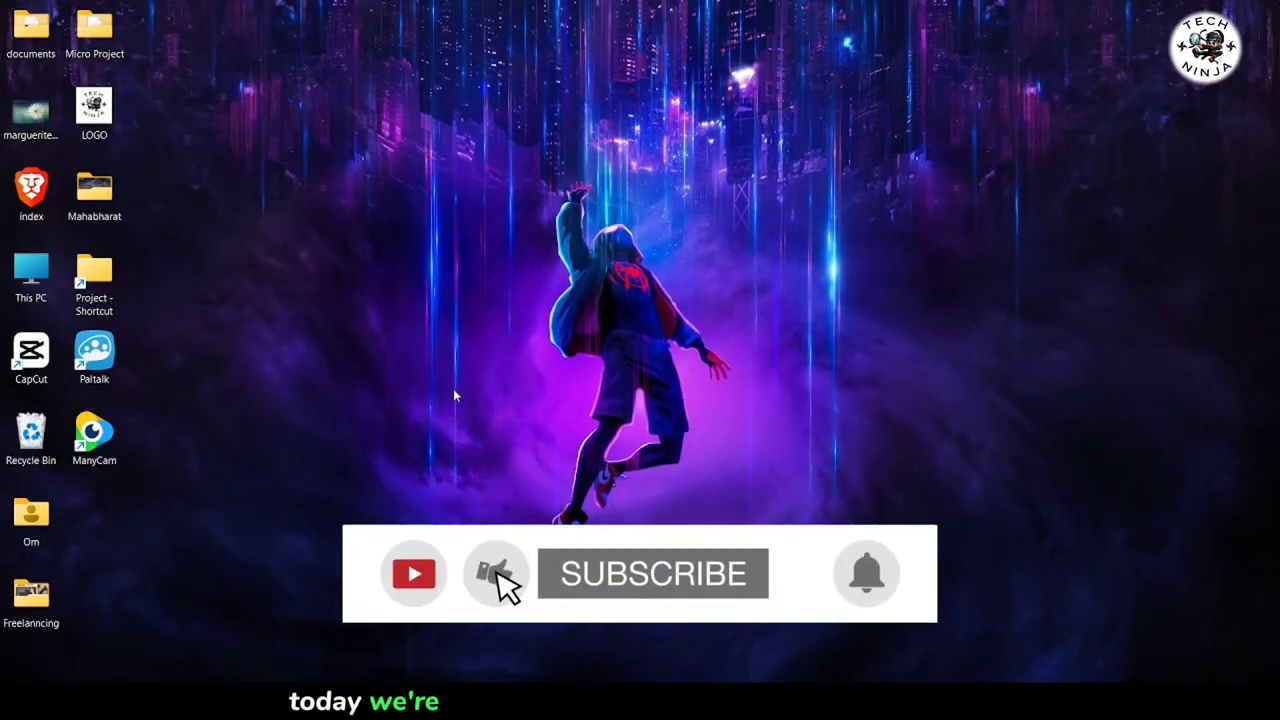
Step: Open the marguerite image file from among the desktop shortcuts
click(652, 573)
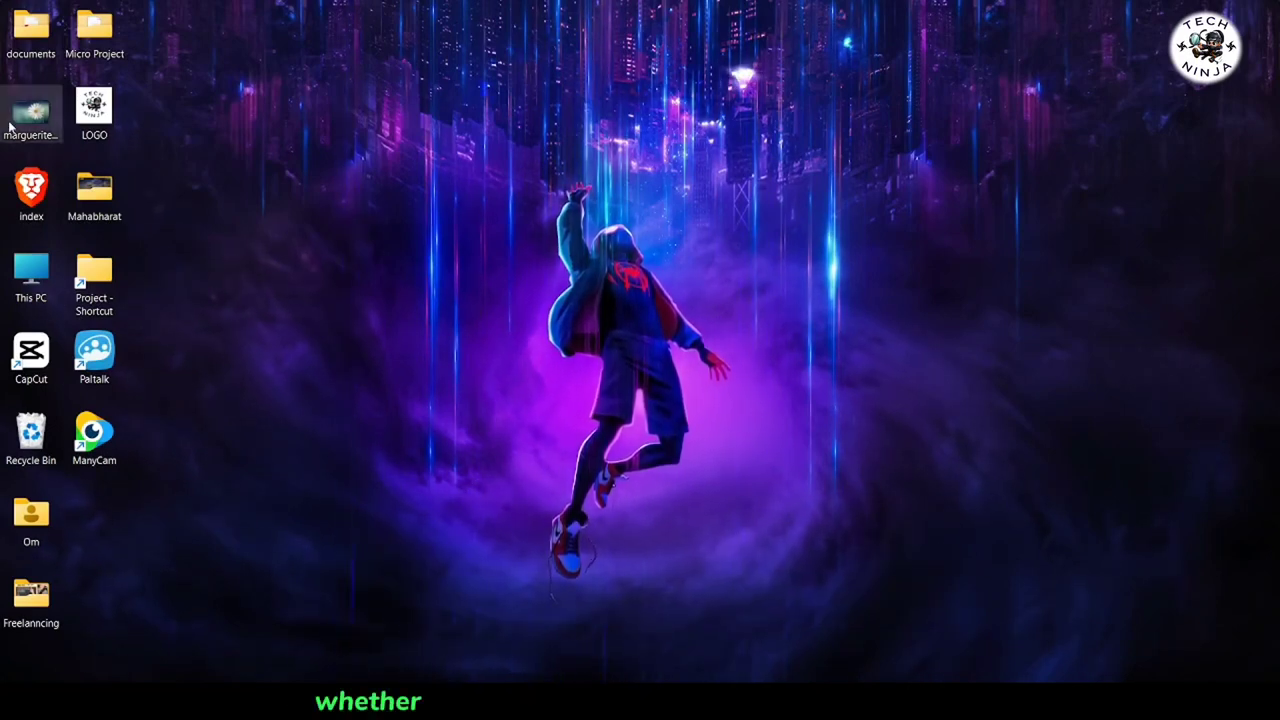
double_click(31, 108)
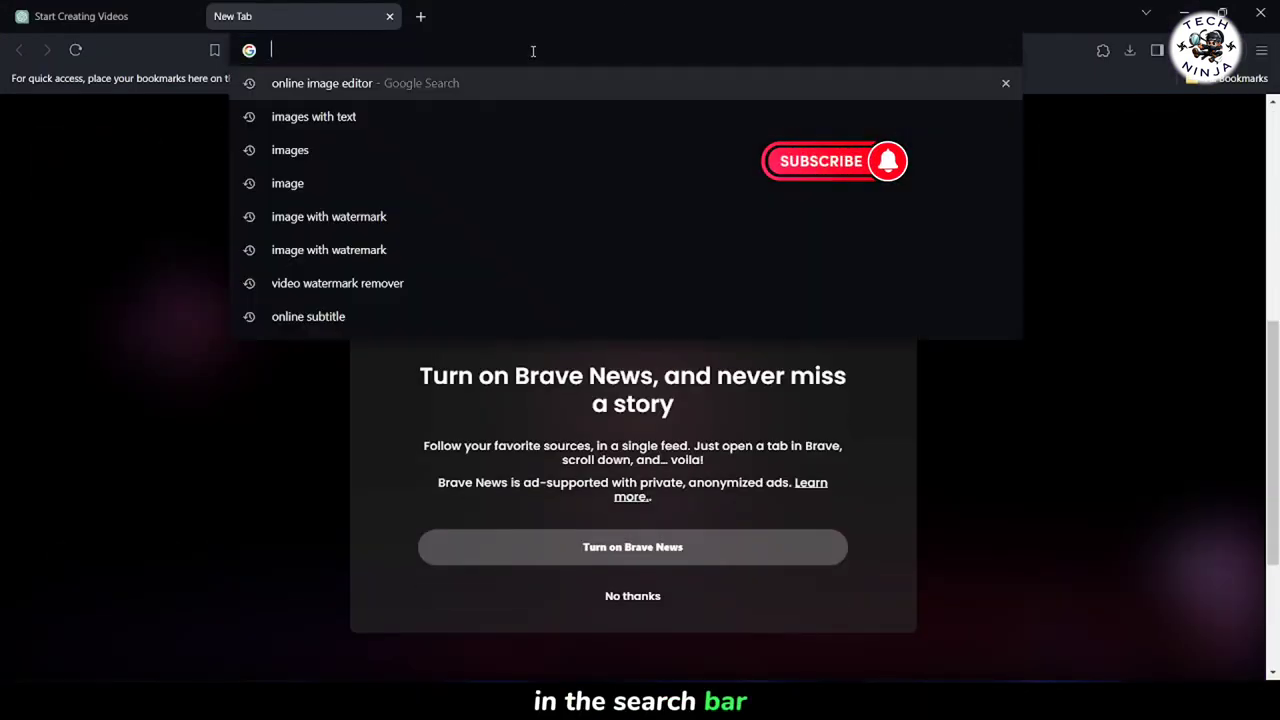
Step: Search for 'image watermark remover' and open Media.io's Free Online Watermark Remover result
text(image wa)
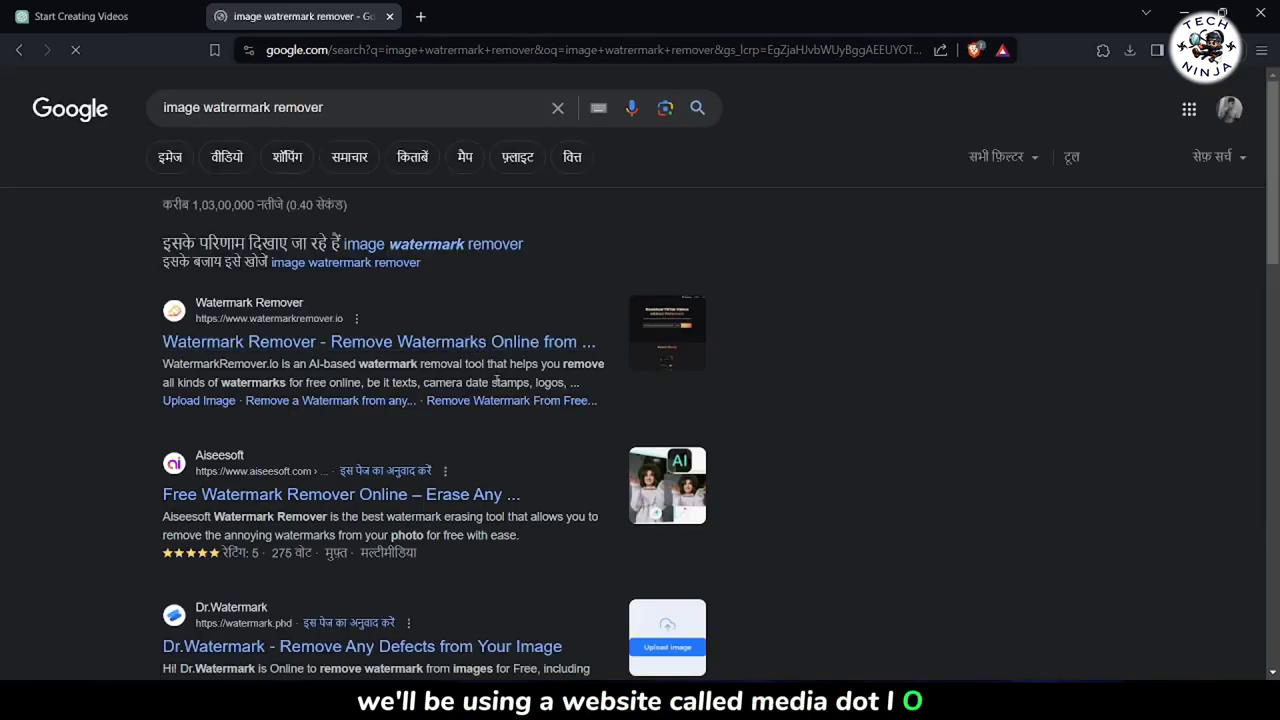
scroll(down, 3)
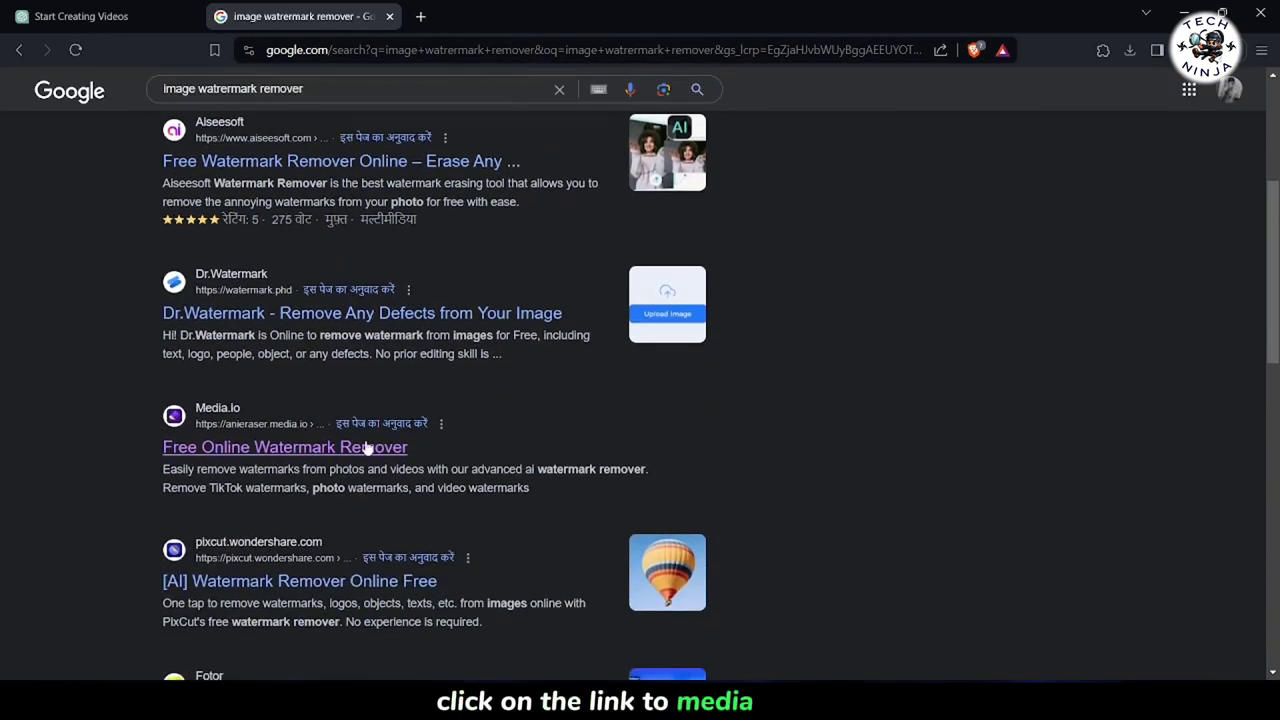
click(284, 447)
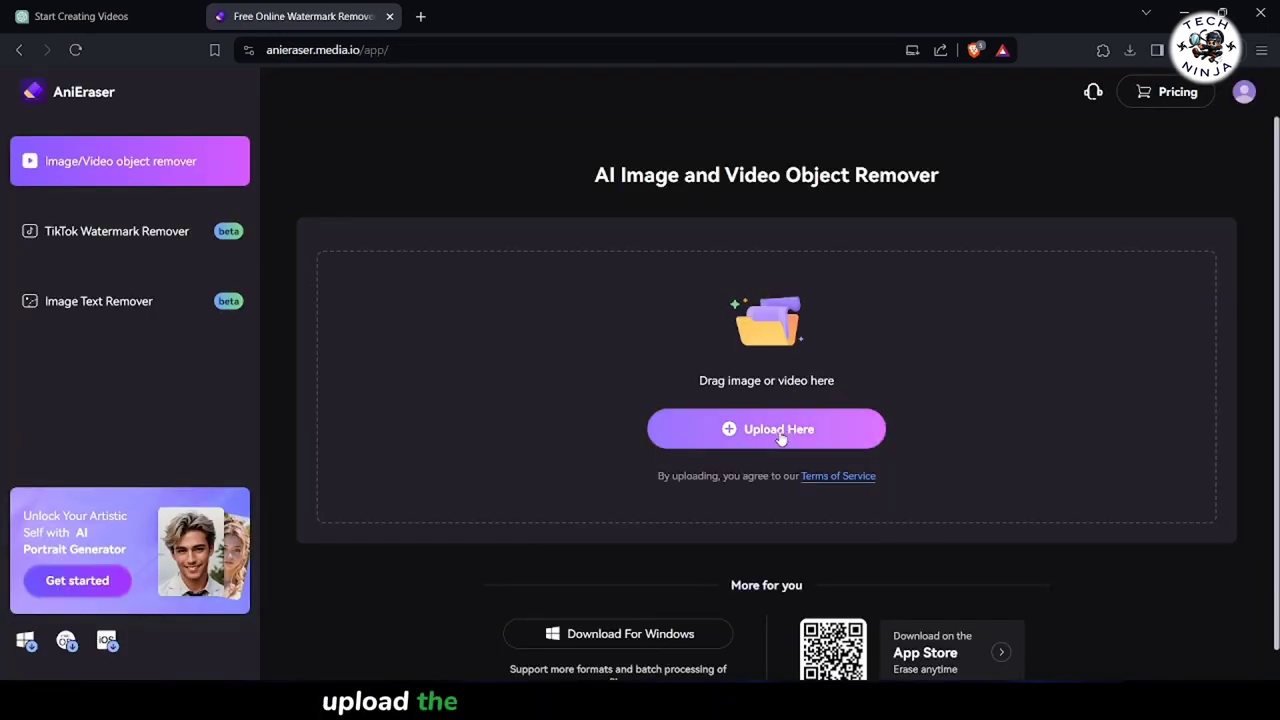
mouse_move(700, 417)
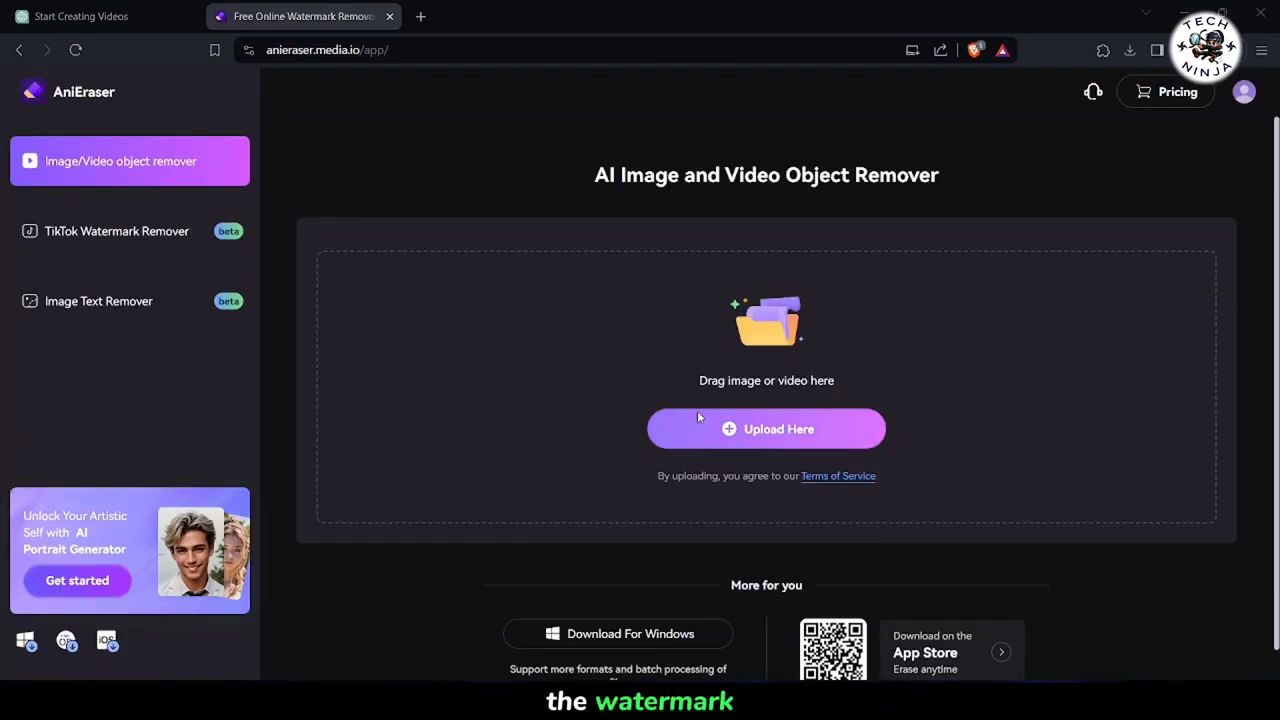
Step: Upload the marguerite file from the Desktop folder into the object remover
click(766, 428)
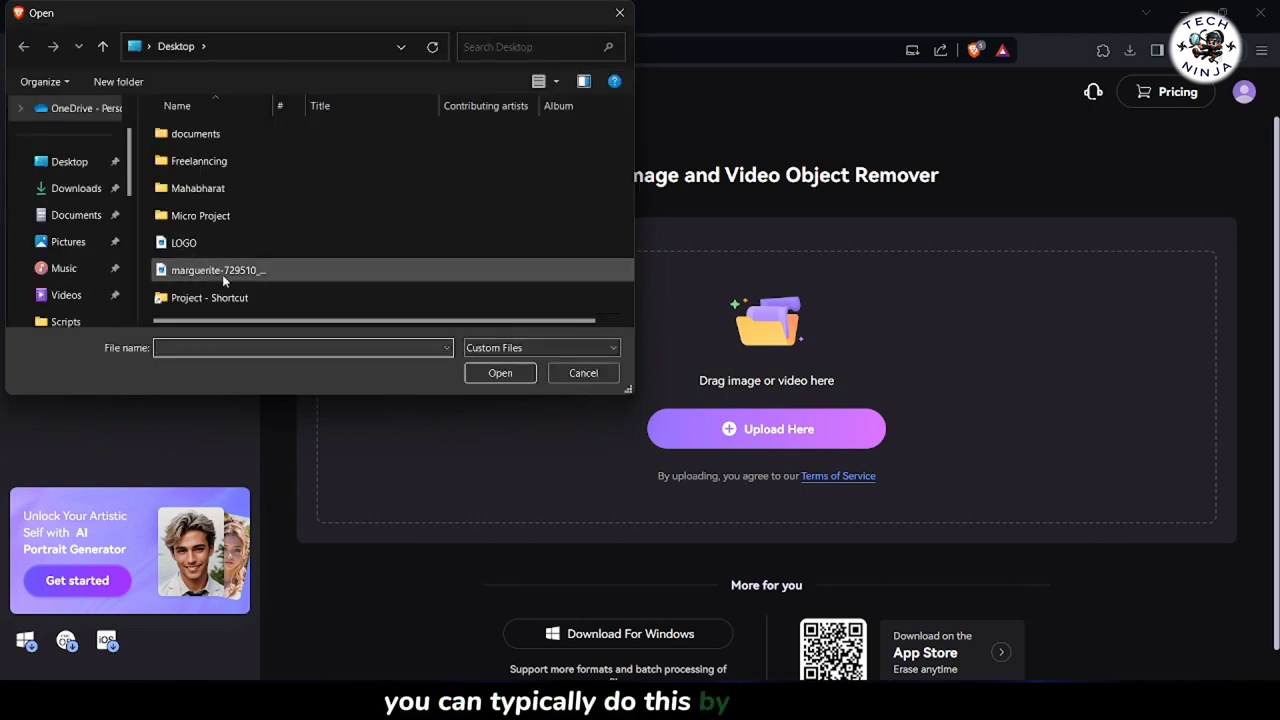
click(500, 372)
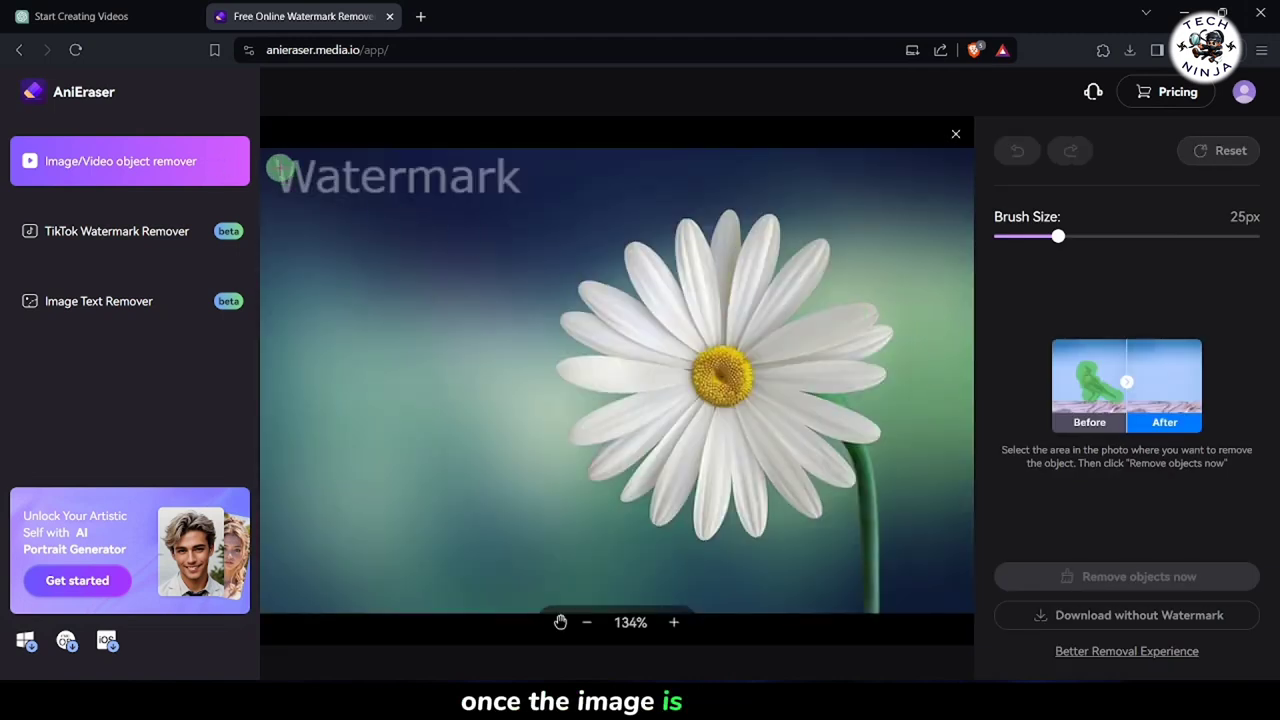
Step: Brush over the top-left 'Watermark' text and run 'Remove objects now'
drag(290, 175, 330, 175)
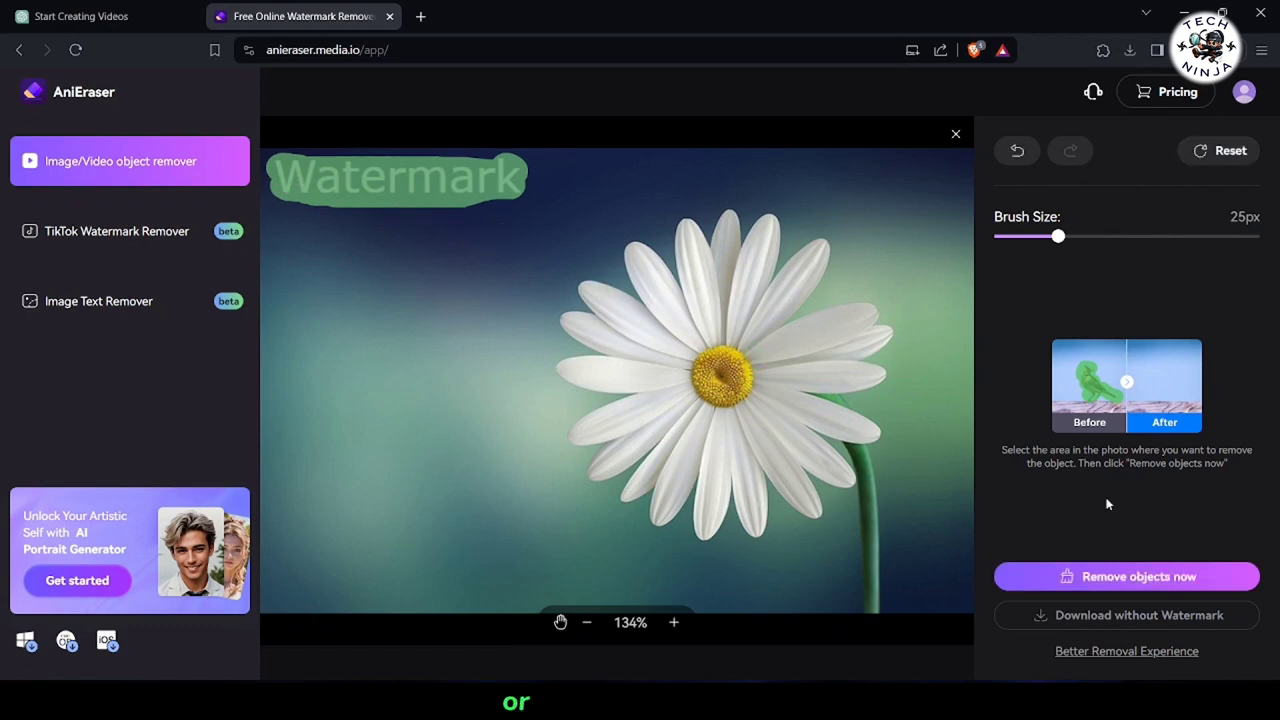
mouse_move(1087, 567)
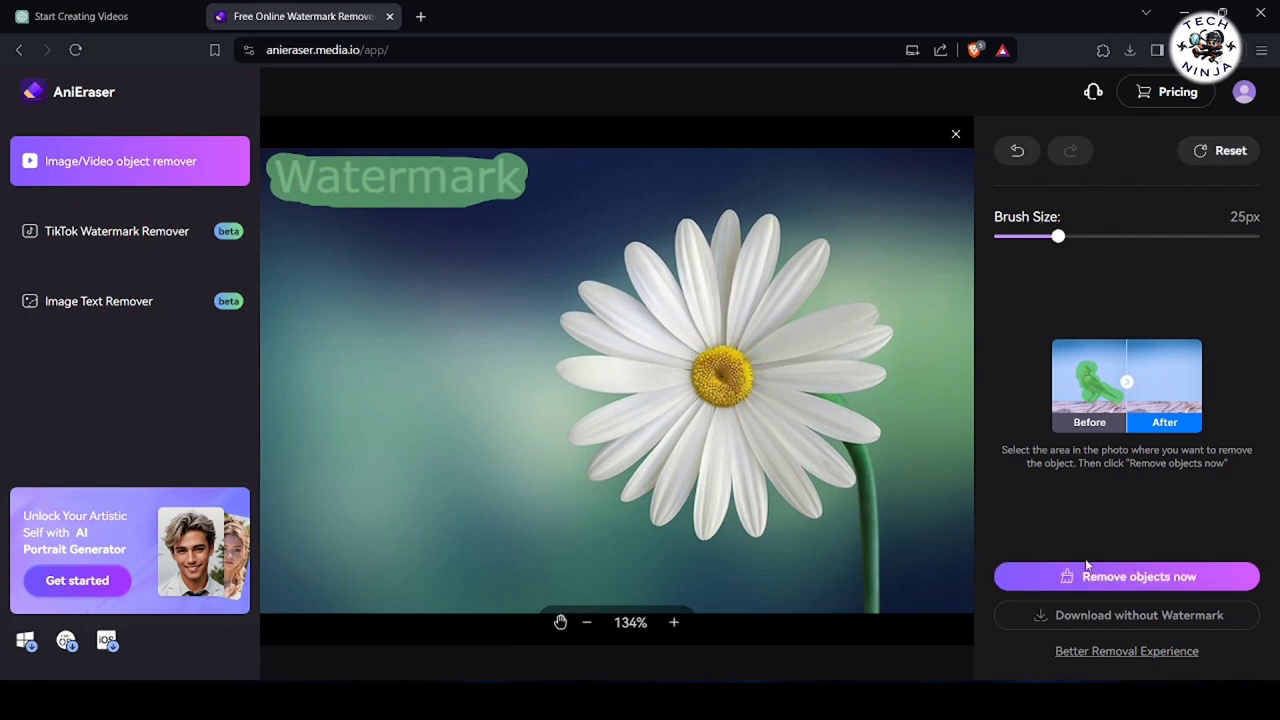
click(1126, 576)
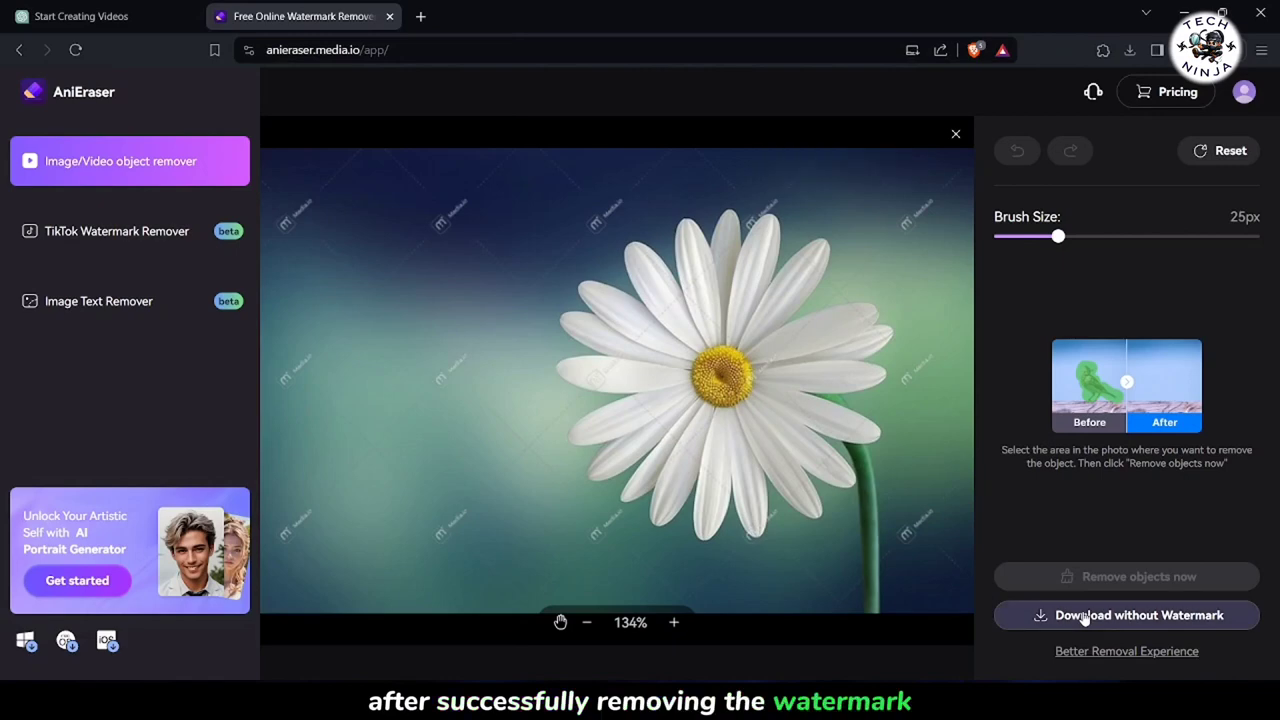
mouse_move(1131, 635)
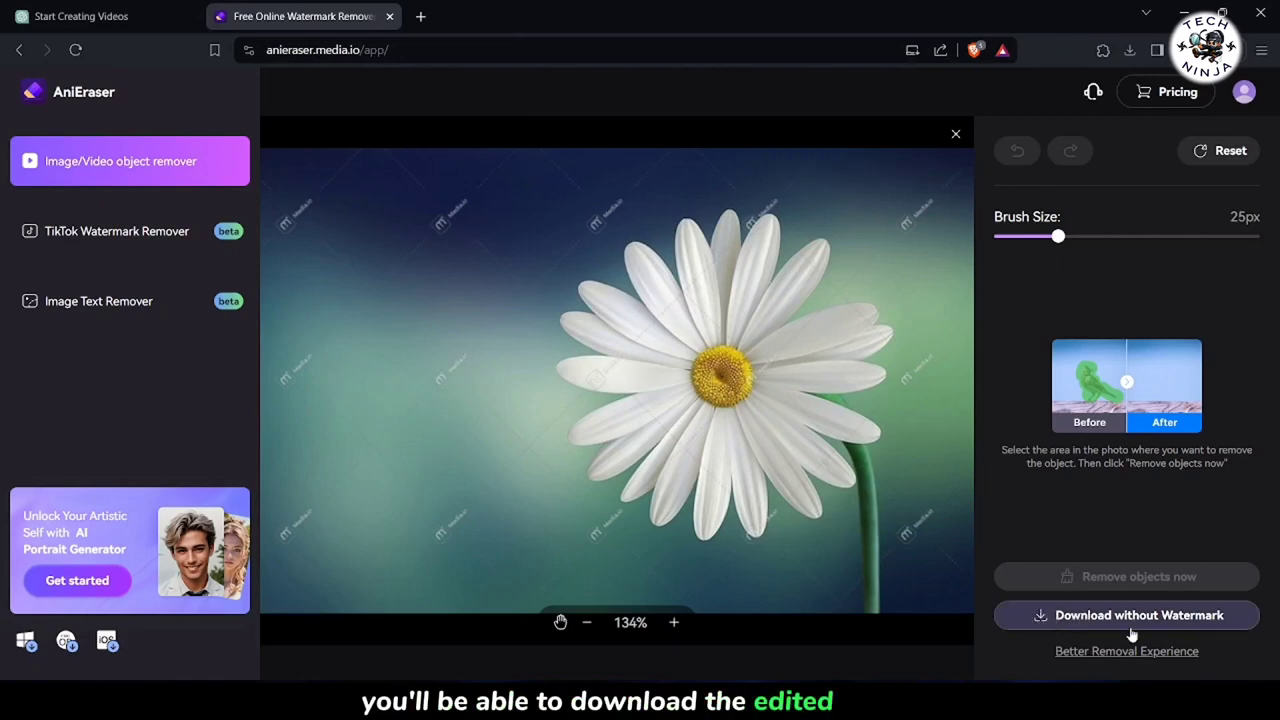
Step: Download the photo without watermark, saving it to the desktop as a JPEG Image
click(1138, 615)
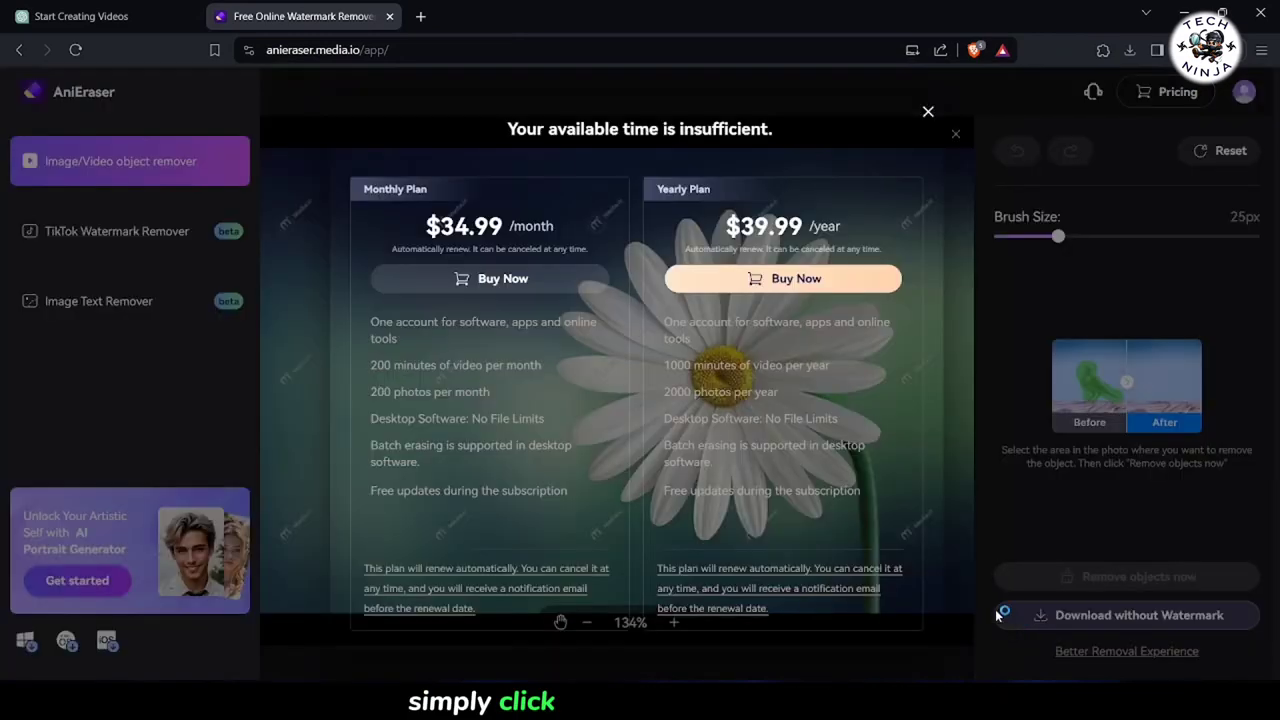
click(1126, 615)
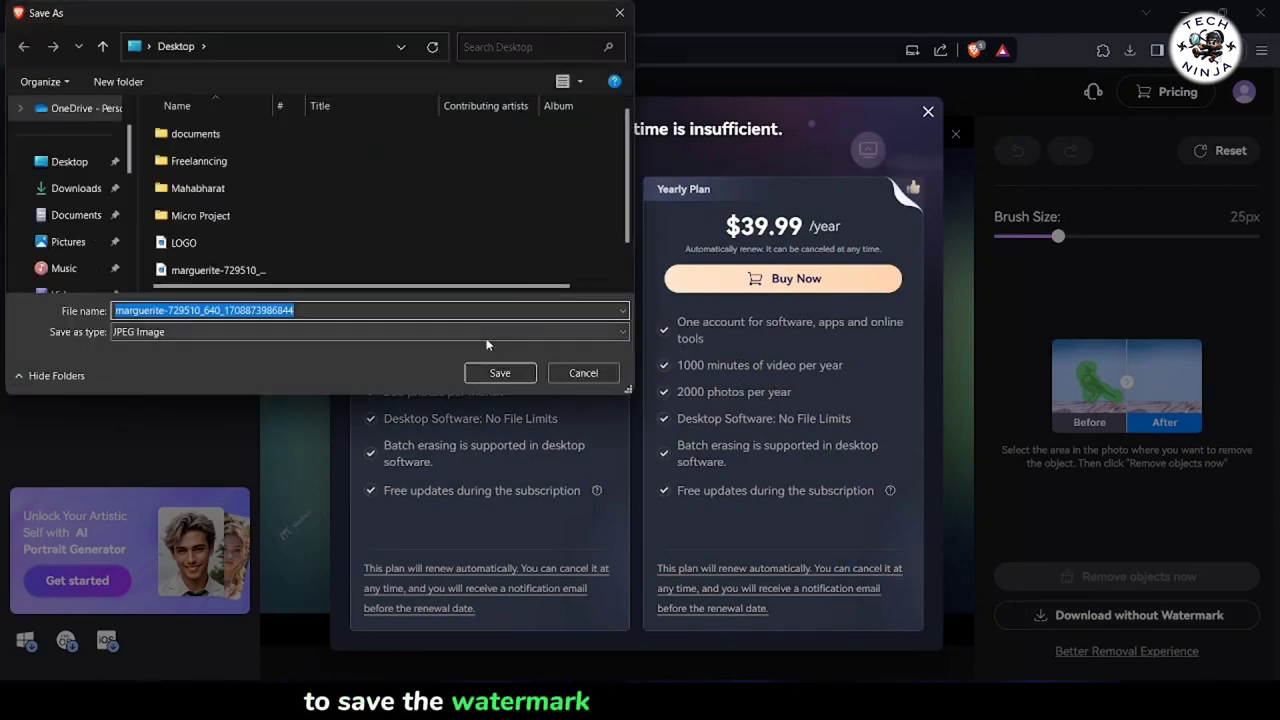
click(583, 373)
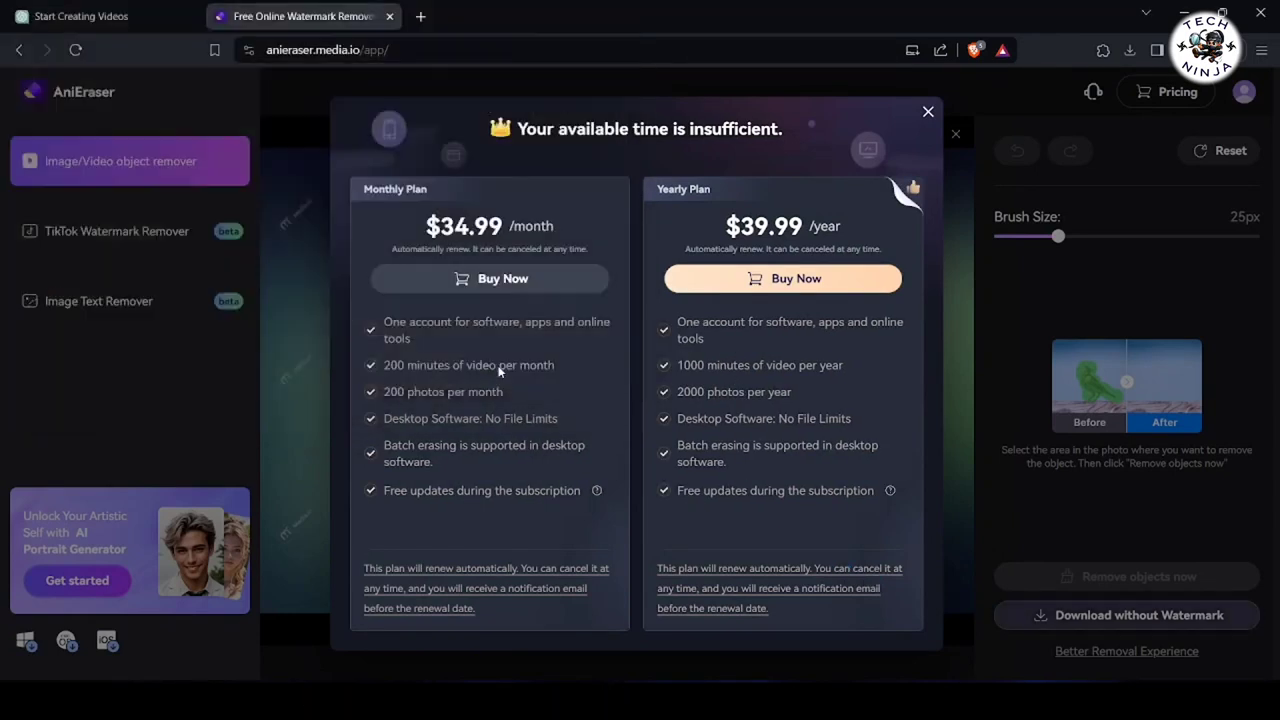
Step: Dismiss the subscription offer, then zoom into the saved photo in Photos and close it
click(1129, 50)
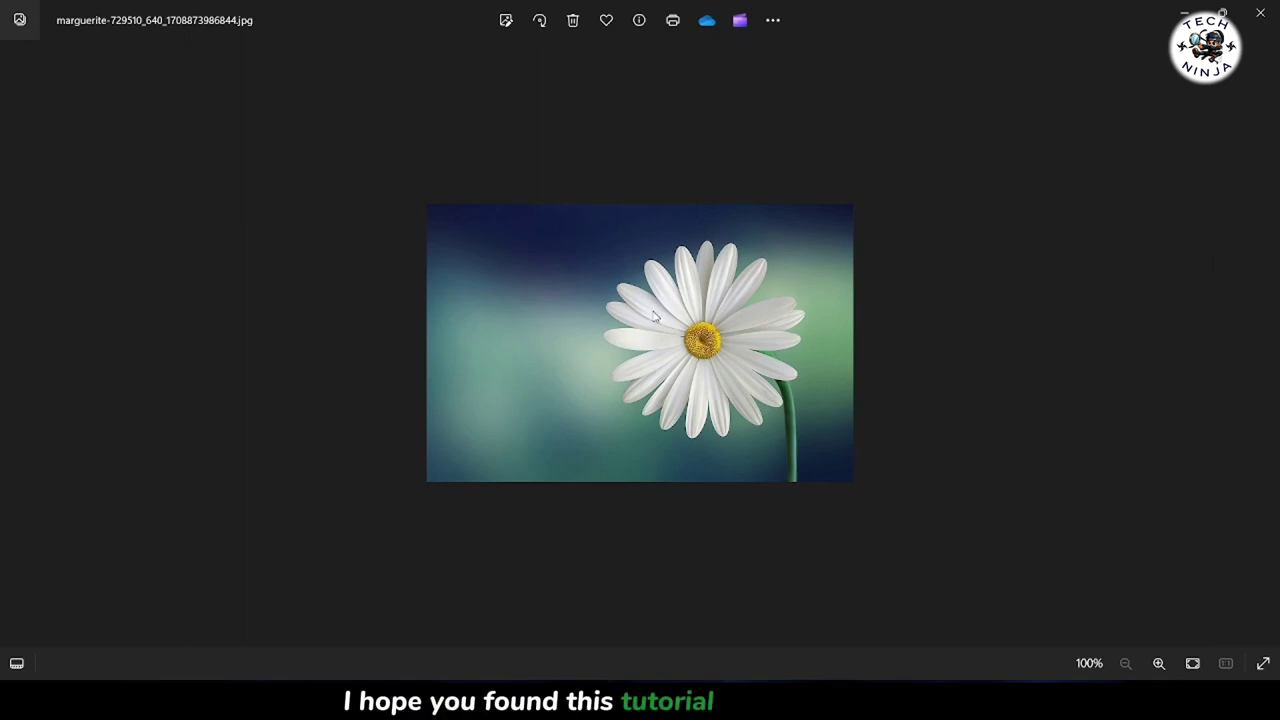
click(1159, 663)
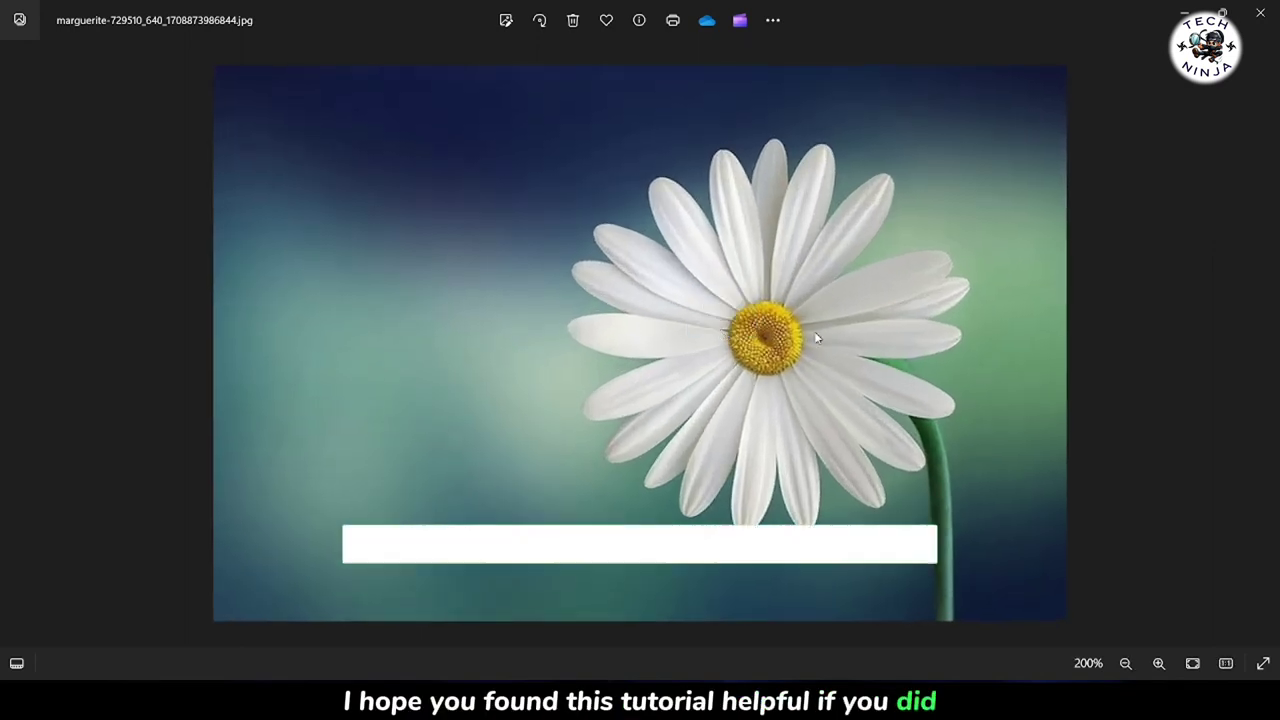
click(1260, 13)
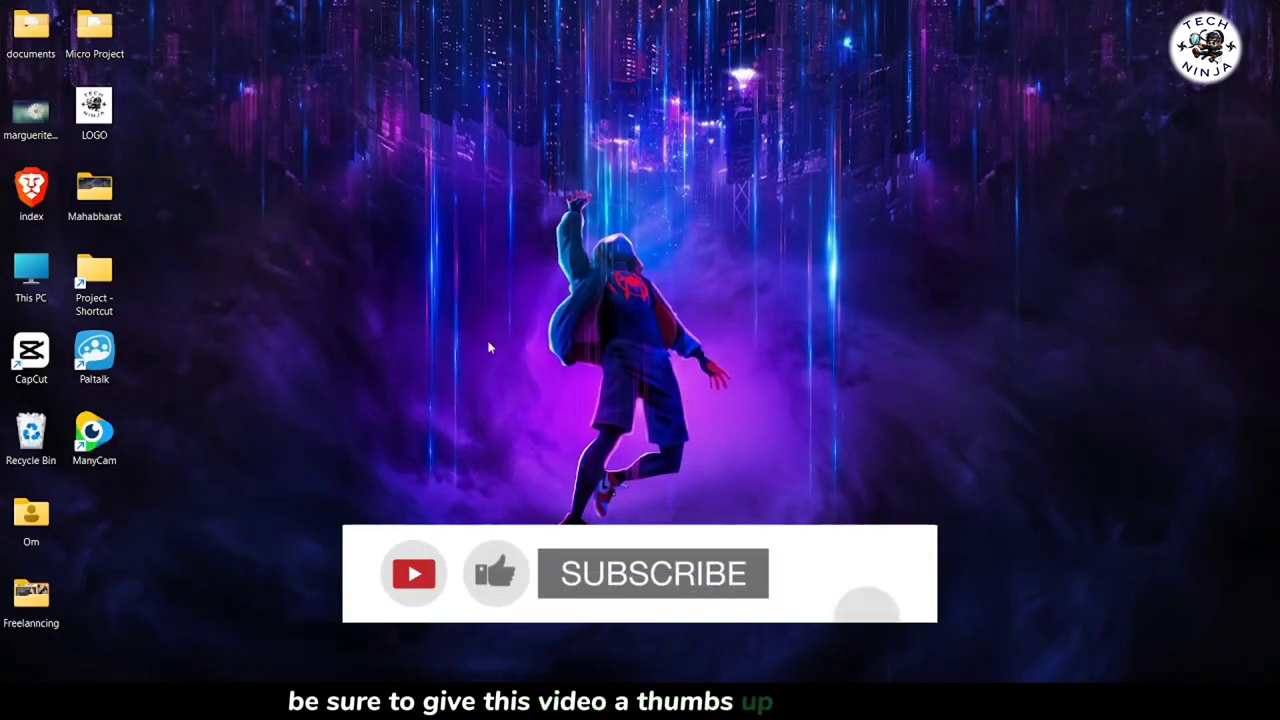